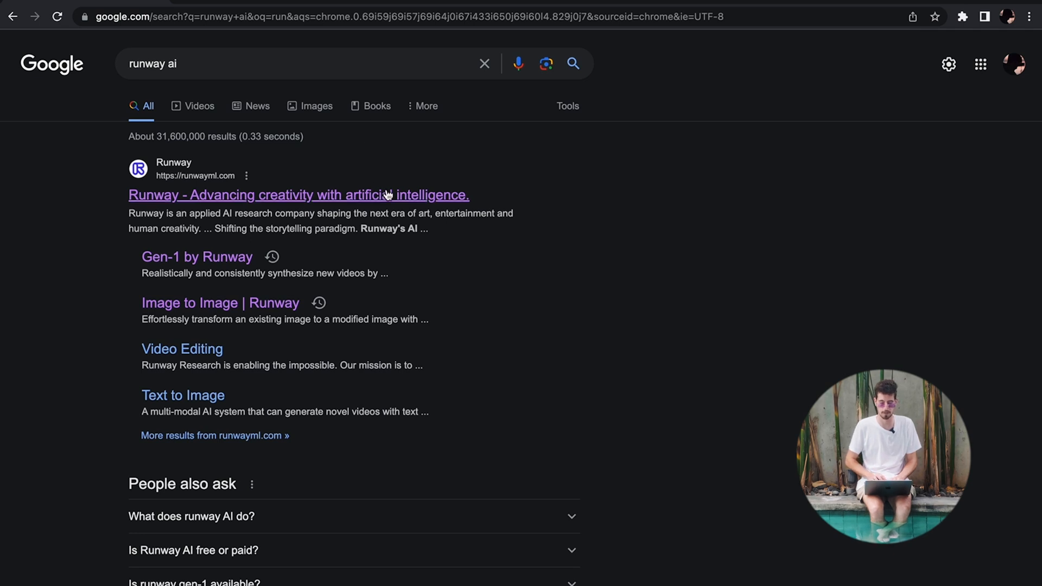
Step: Log in to the Runway account from the Google result to reach the AI Magic Tools dashboard
click(297, 194)
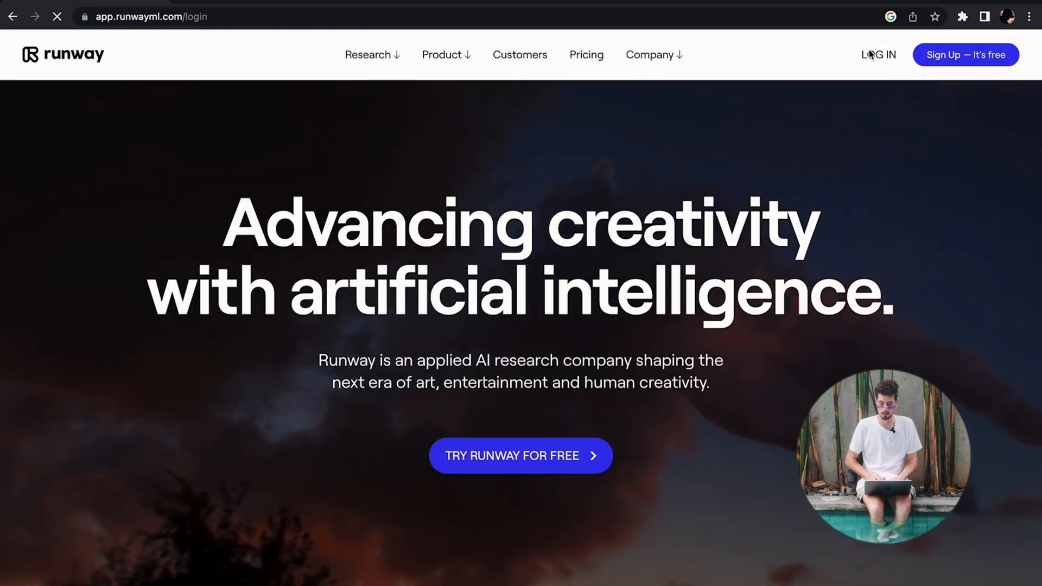
click(878, 55)
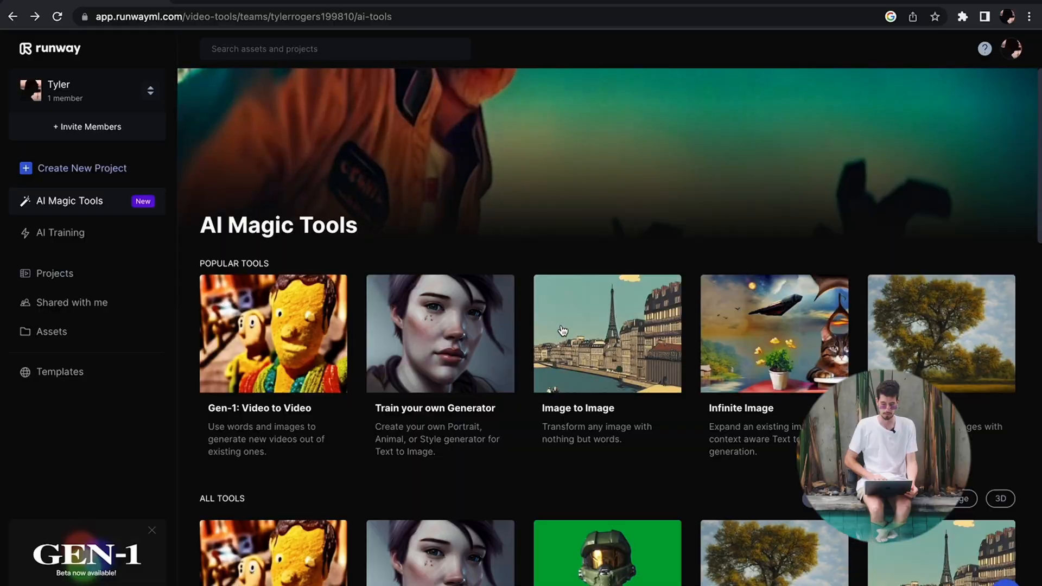
Step: Open Runway's Image to Image tool ready for the Venice bridge photo
click(606, 332)
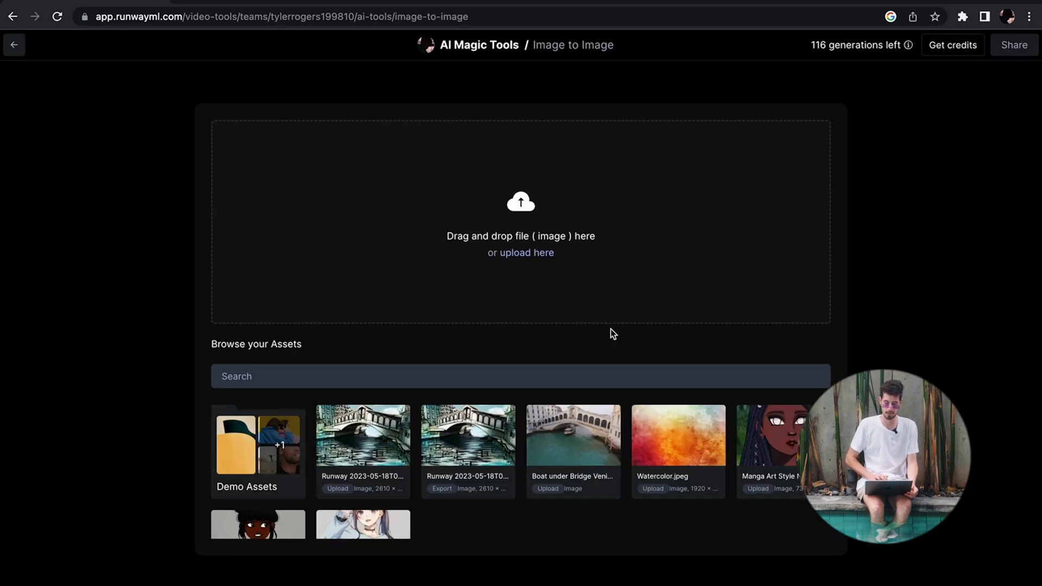
mouse_move(545, 291)
text(M)
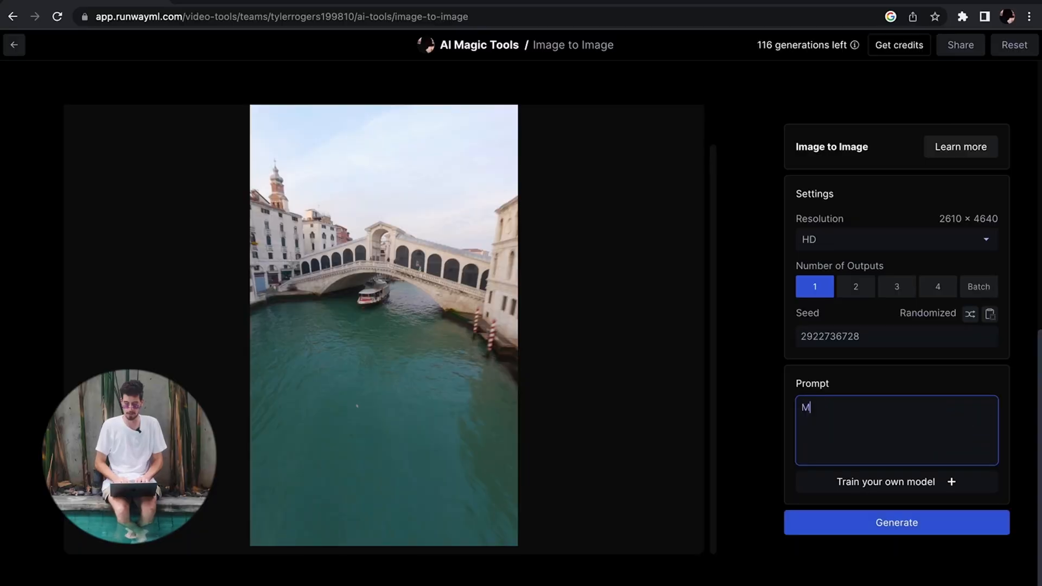
Step: Generate several two-image variations of the Venice photo from a 'realistic Manga art style' prompt
text(an)
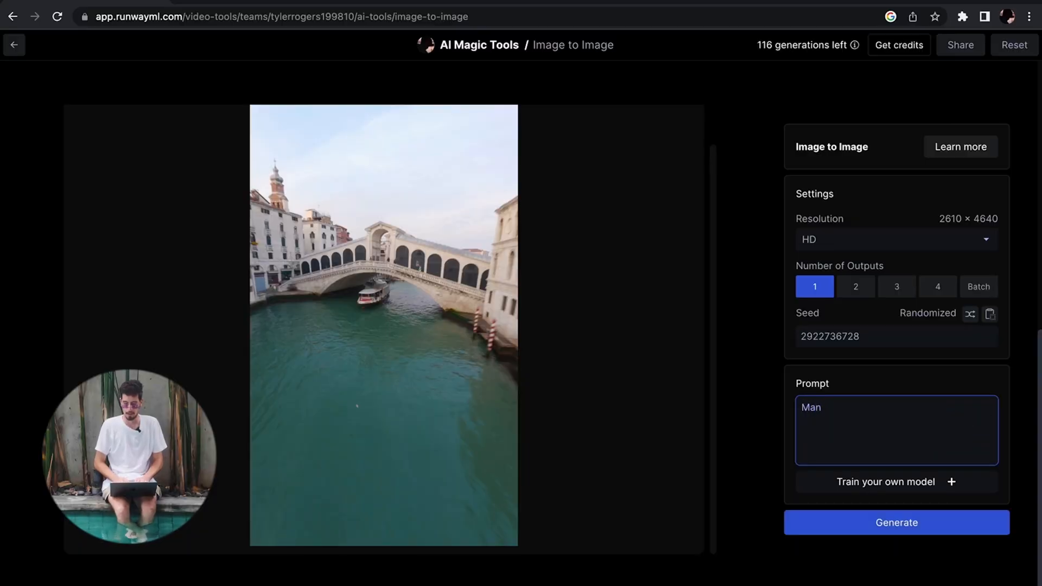
text(Manga art)
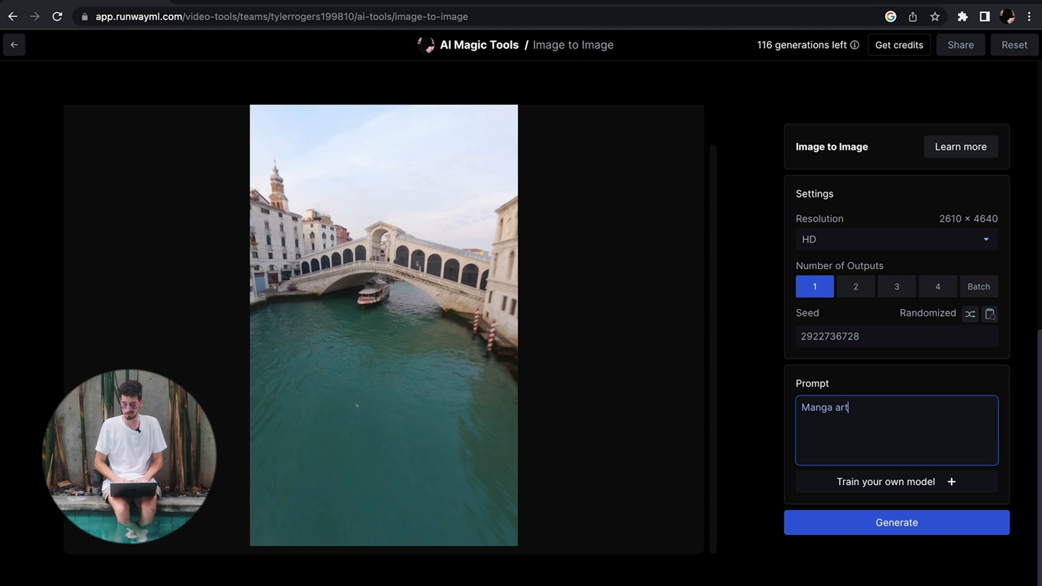
click(895, 522)
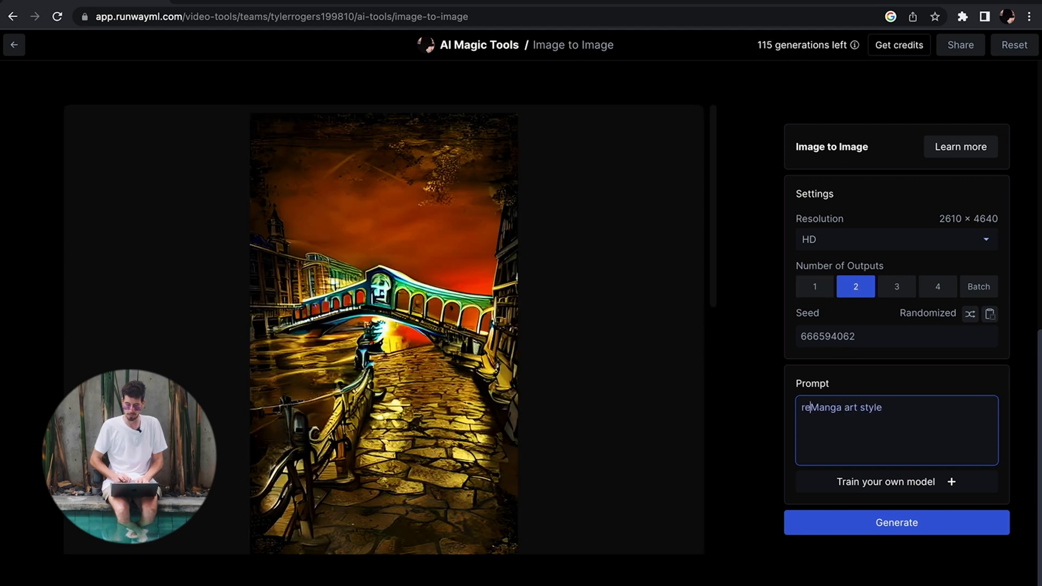
click(896, 522)
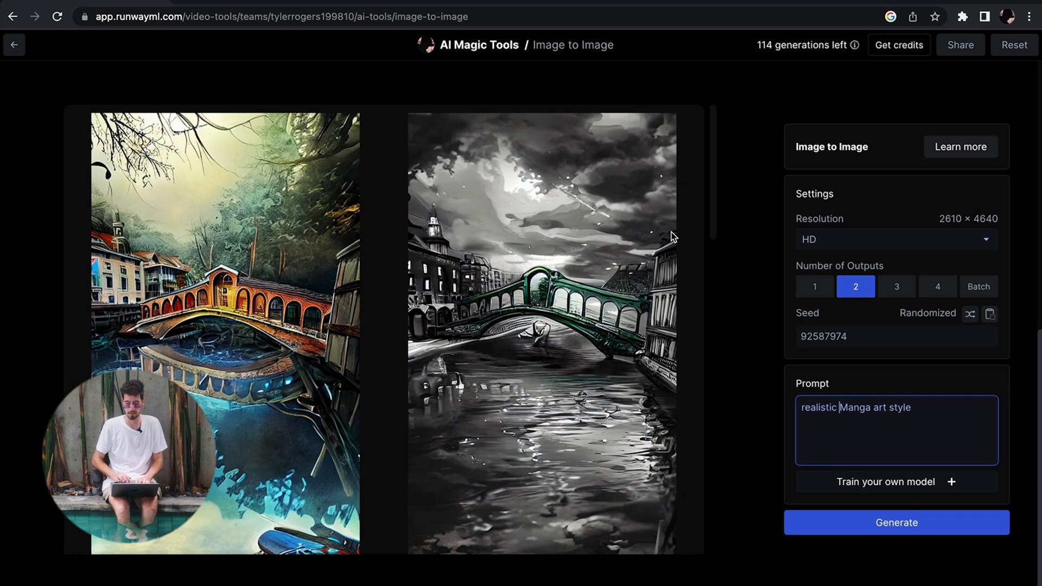
mouse_move(246, 297)
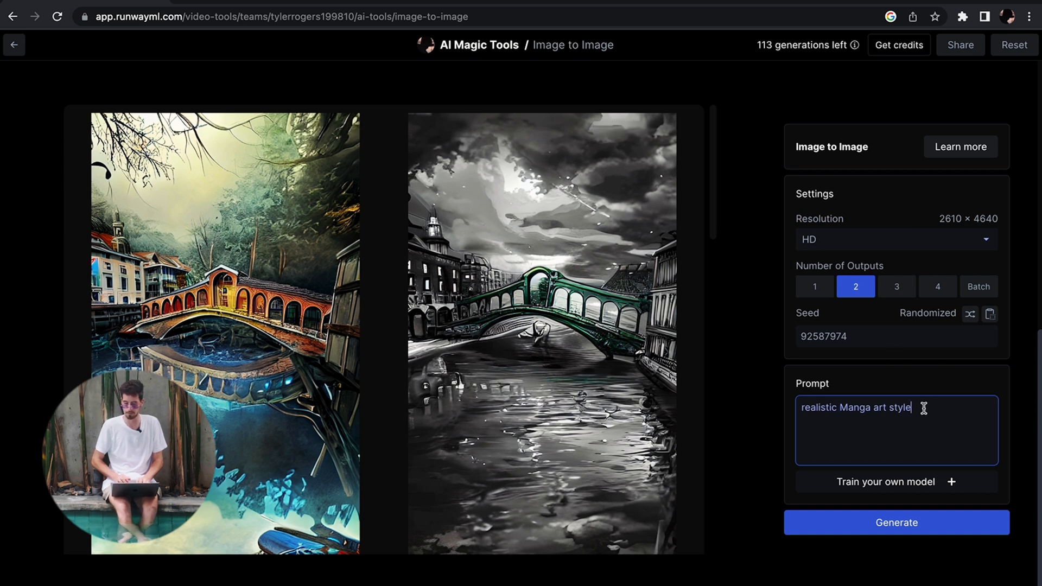
click(895, 522)
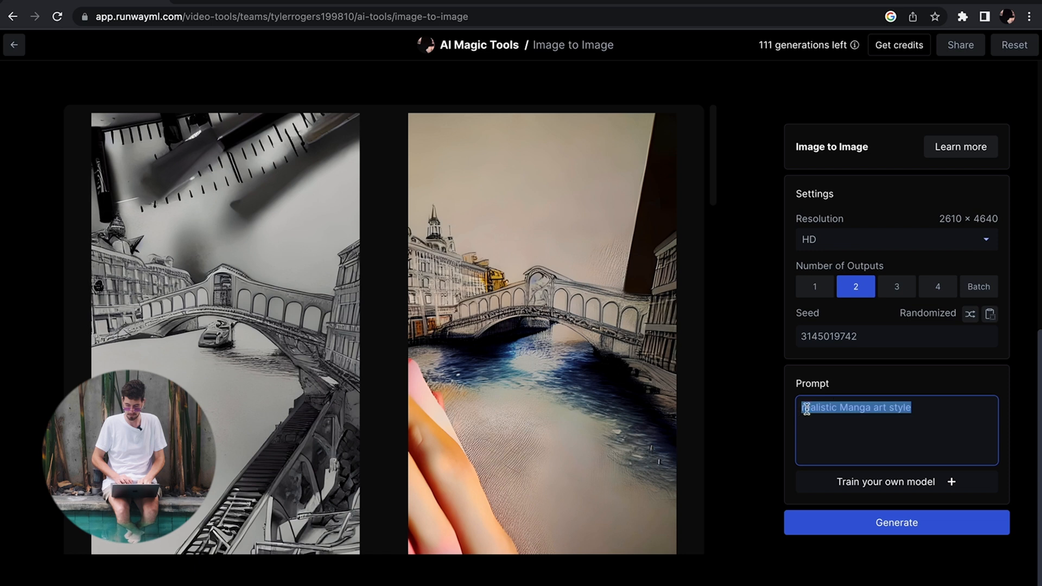
Step: Generate new Venice variations from the prompt 'Manga art style vibrant colors'
text(Manga art style vibrant col)
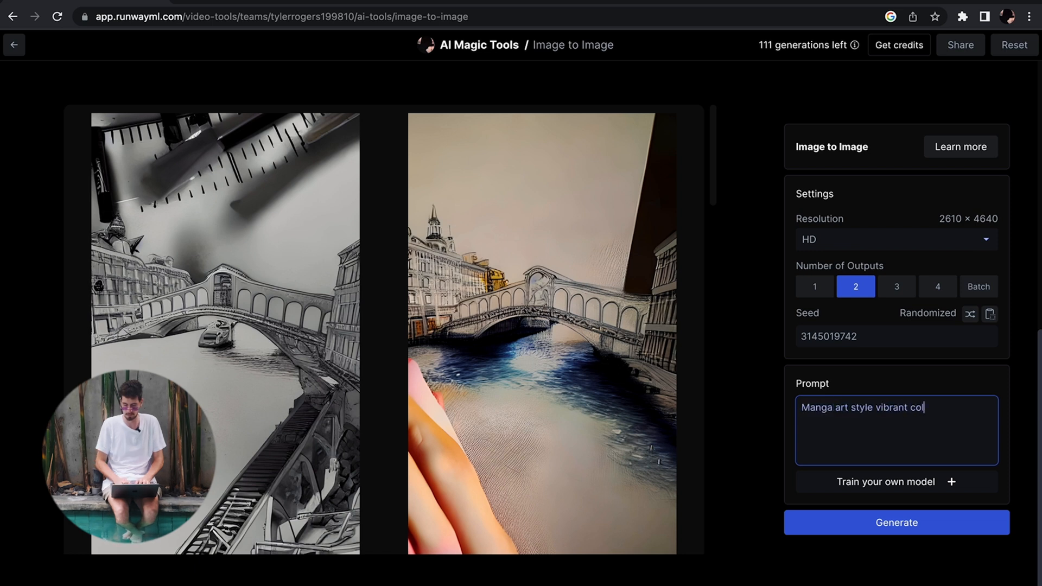
click(895, 522)
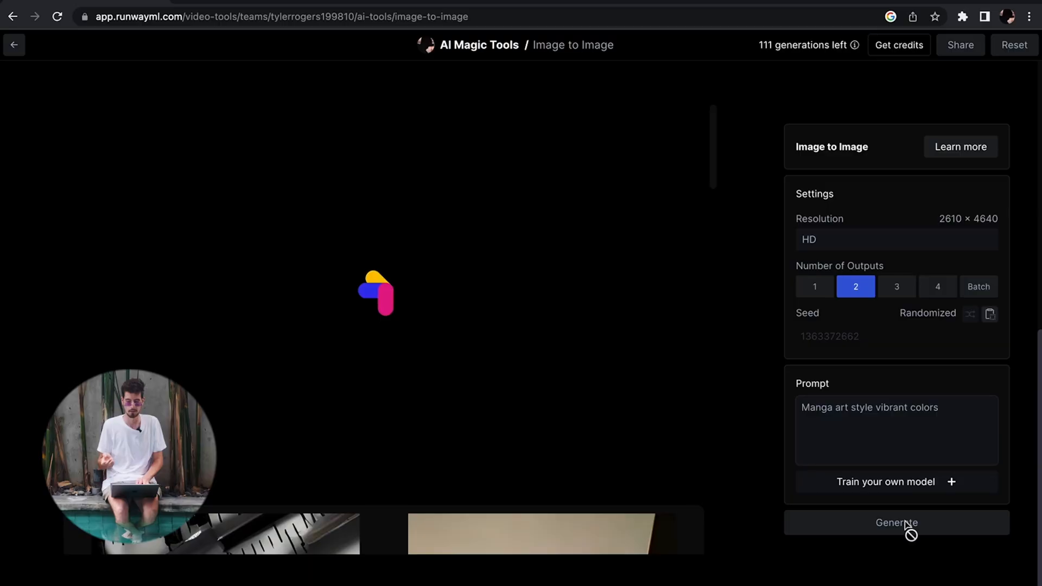
click(895, 522)
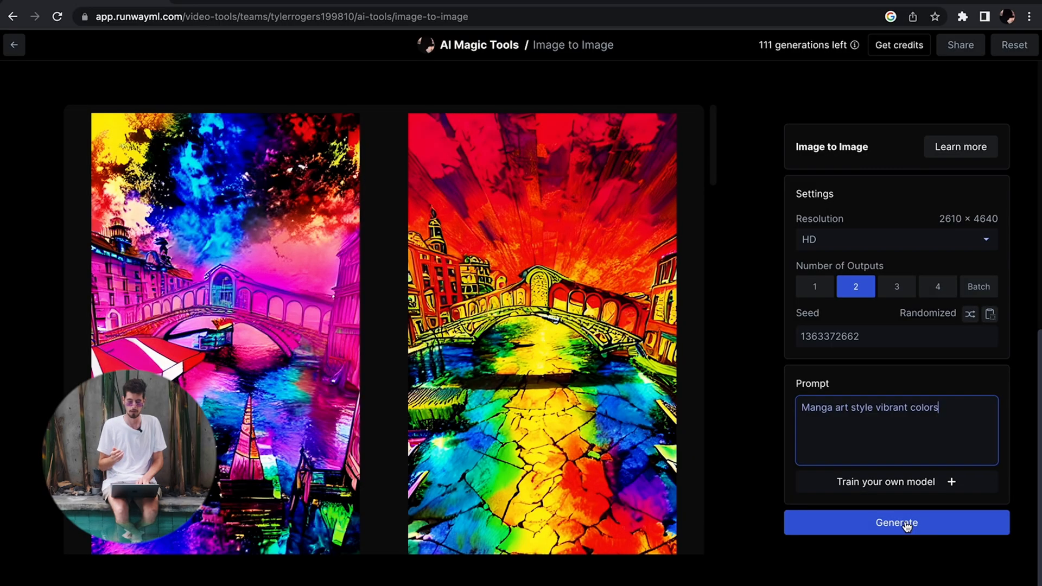
click(896, 522)
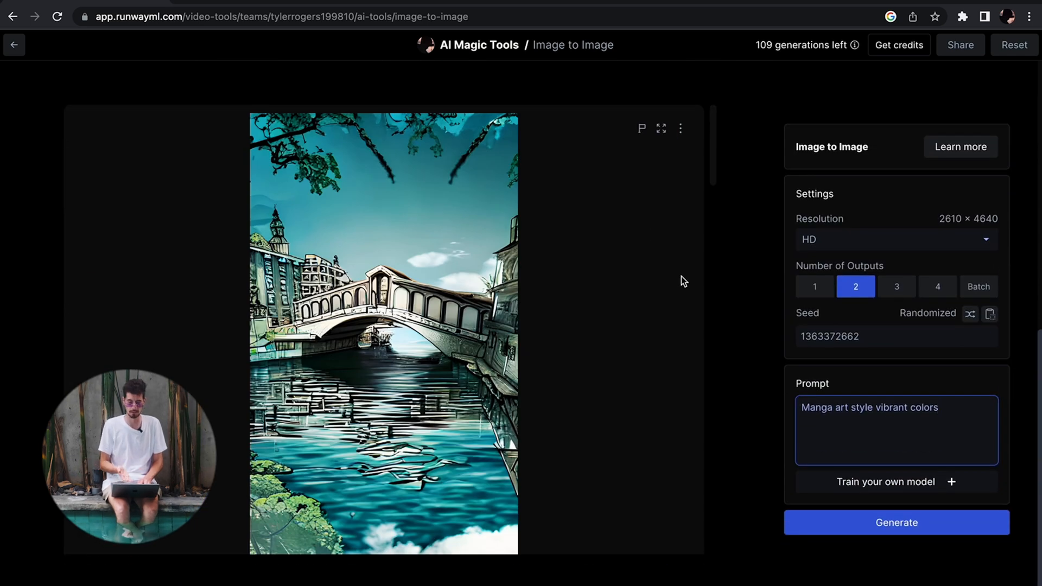
Step: Review the generated images' options and return to the AI Magic Tools page
scroll(down, 3)
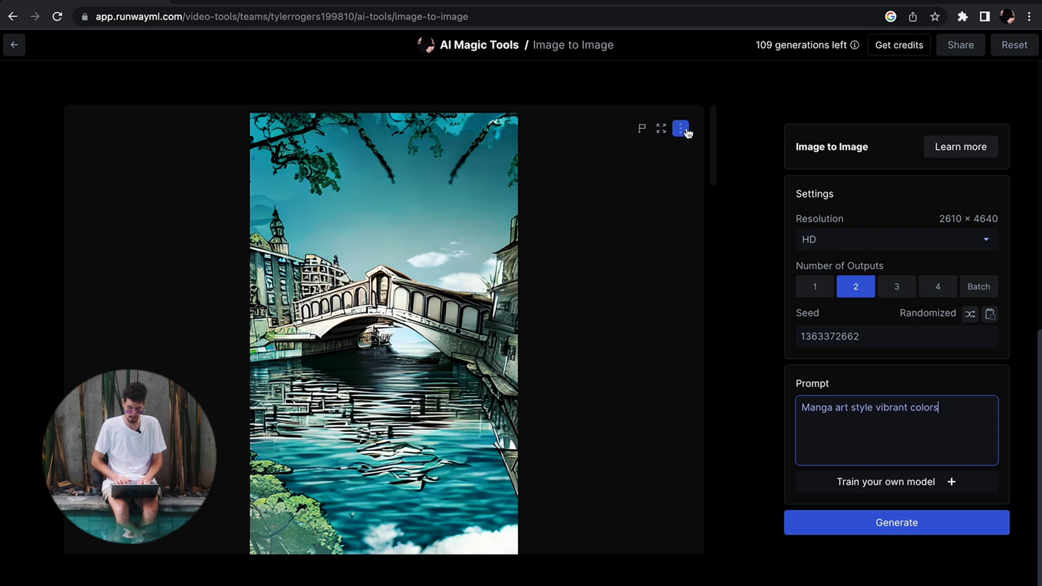
click(14, 44)
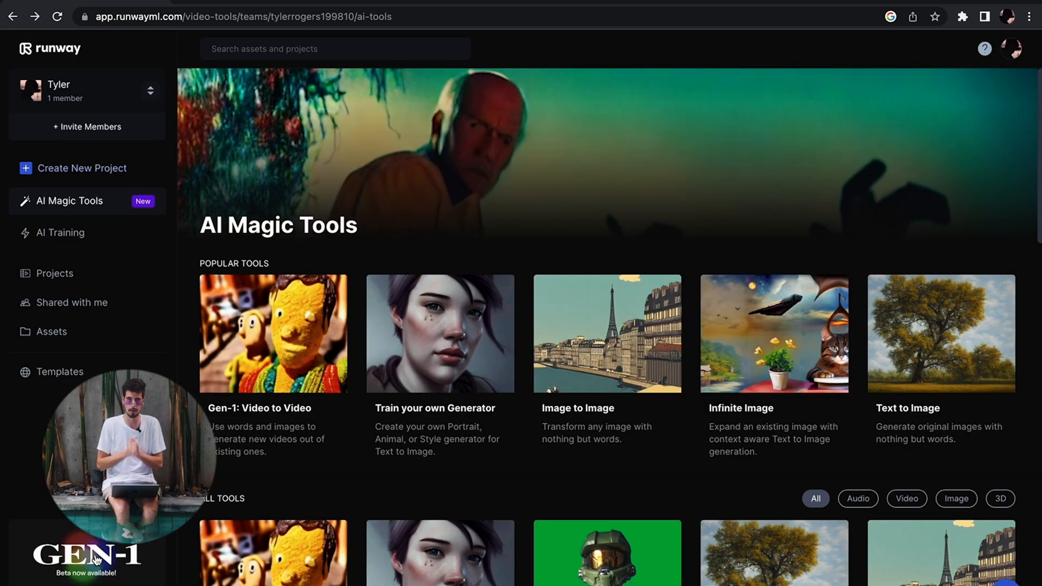
Step: Load the Venice drone clip into Gen-1 Video to Video with a stylized Venice image as style reference
click(272, 333)
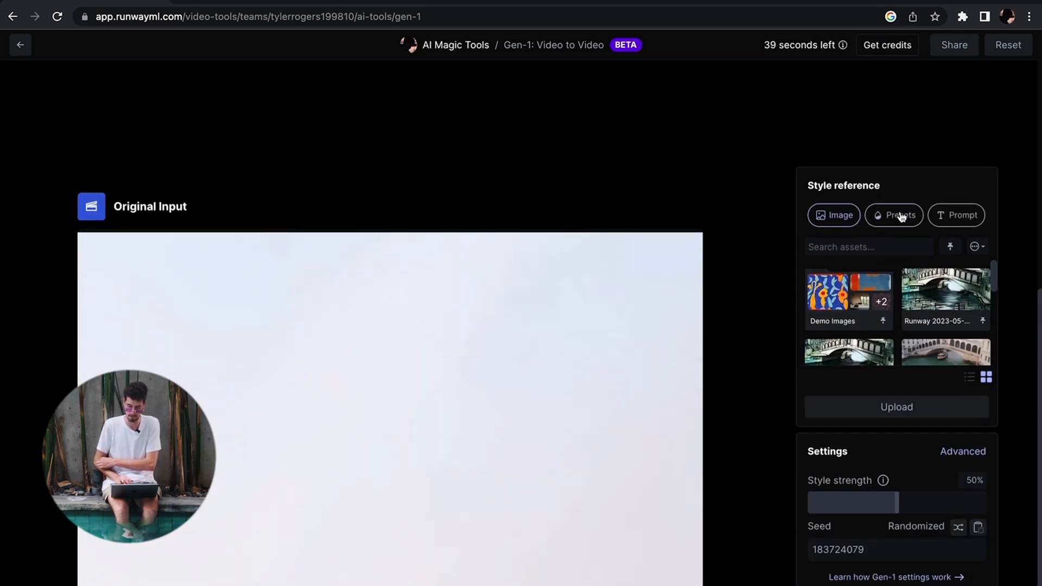
click(894, 215)
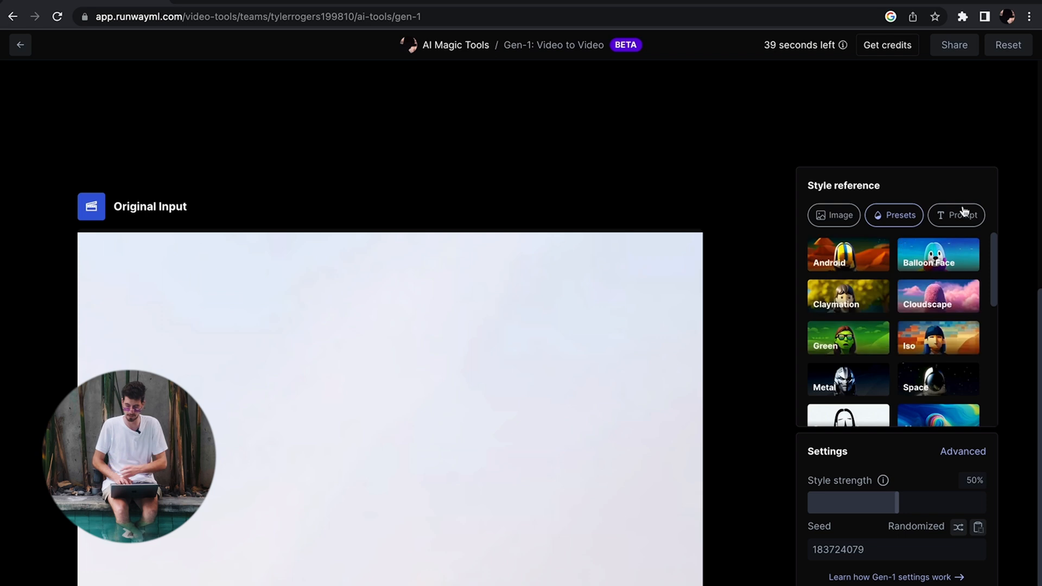
click(833, 215)
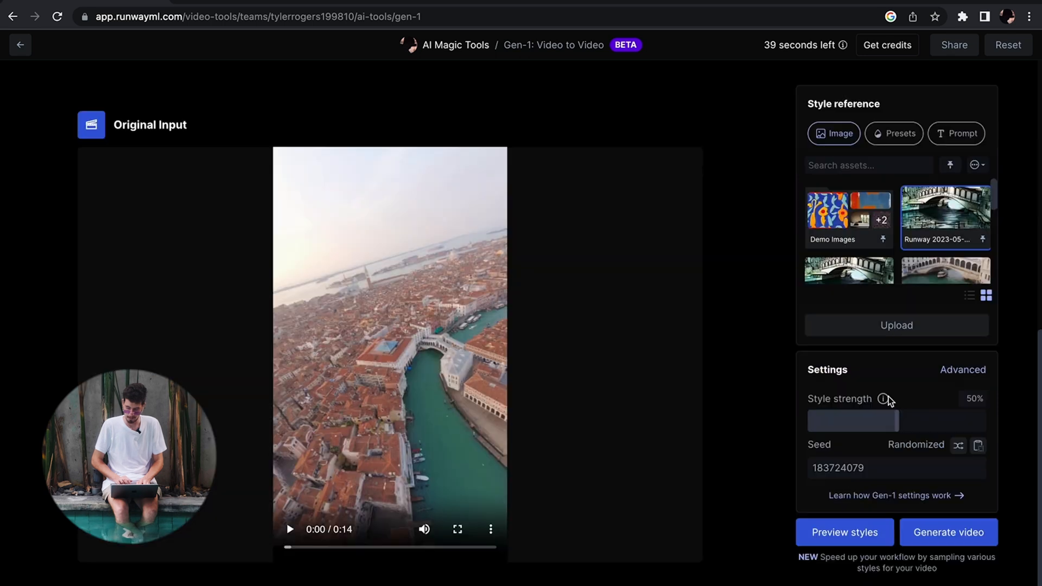
Step: Set Gen-1 Advanced Settings to Style Weight 8.5, consistencies at 2, and Remove watermark on
click(962, 369)
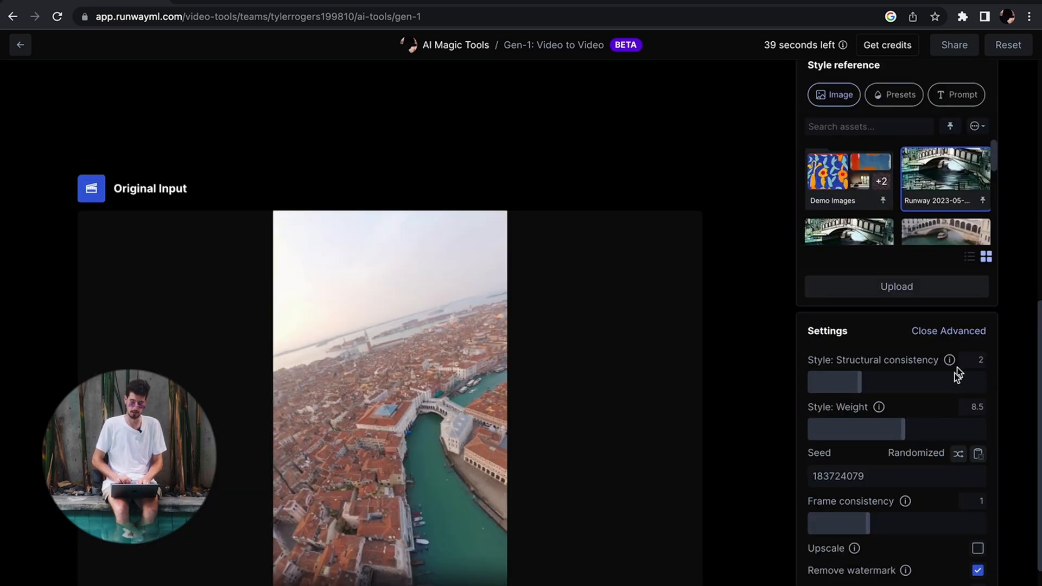
scroll(down, 3)
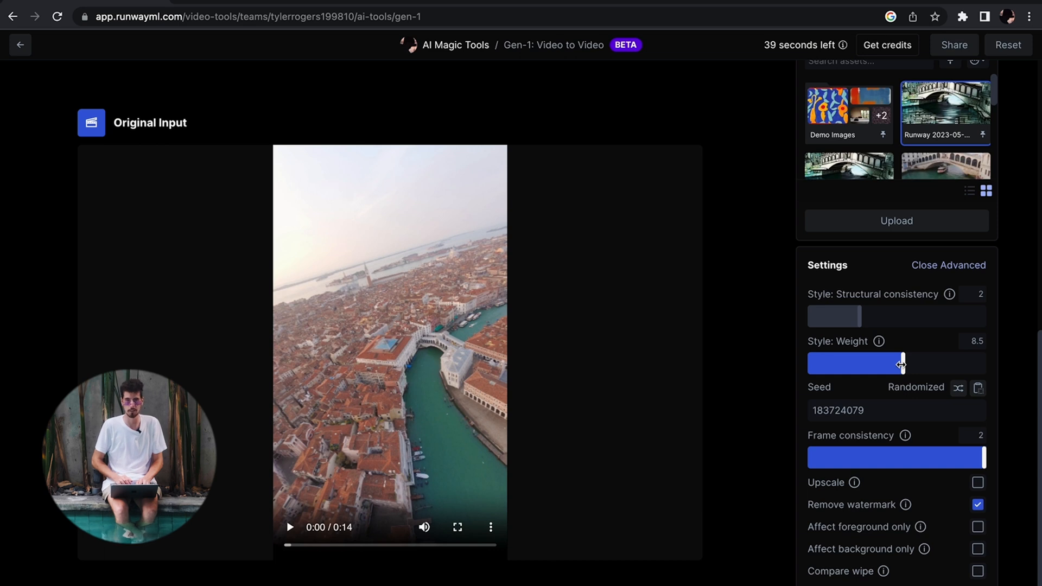
scroll(down, 3)
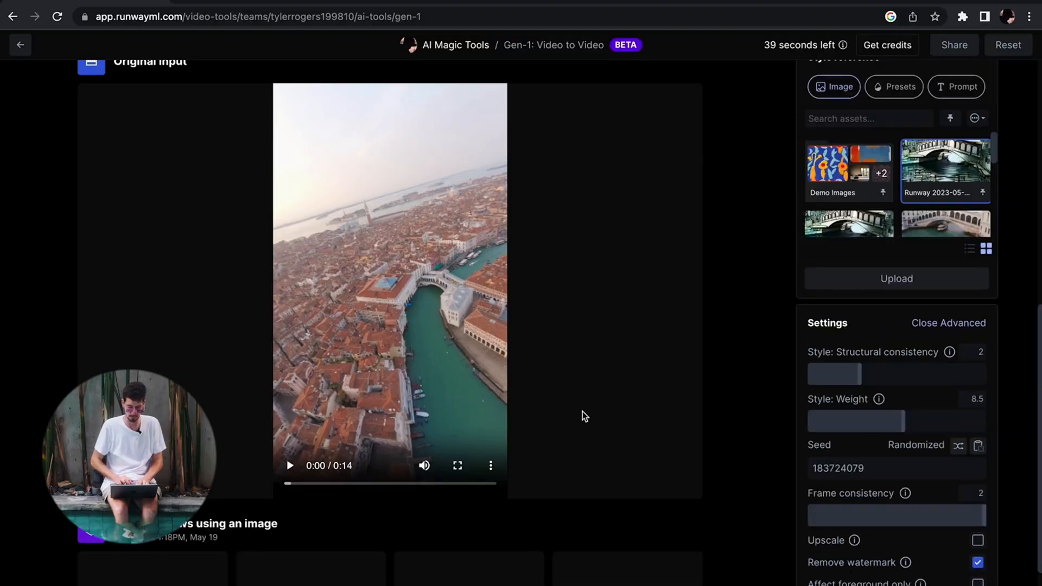
scroll(down, 3)
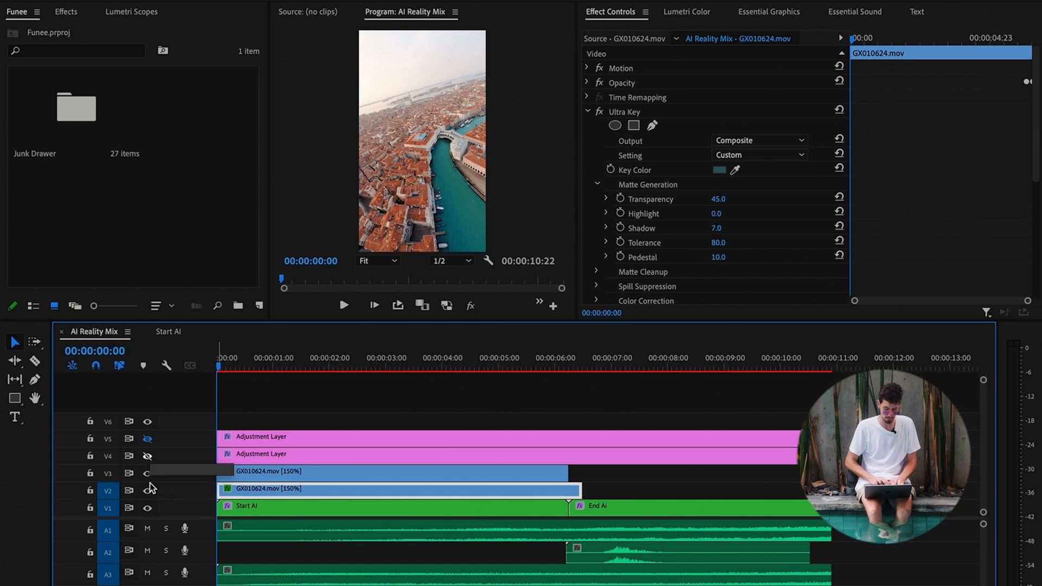
Step: Hide the V3 drone clip and switch off Ultra Key, Luma Key and Lumetri Color on the lower clip
click(568, 361)
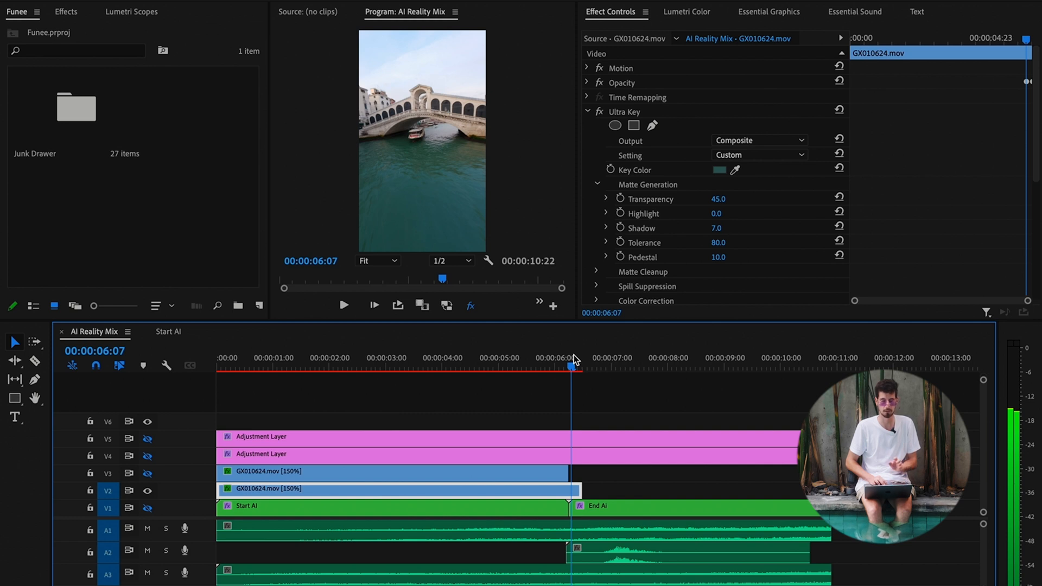
click(242, 366)
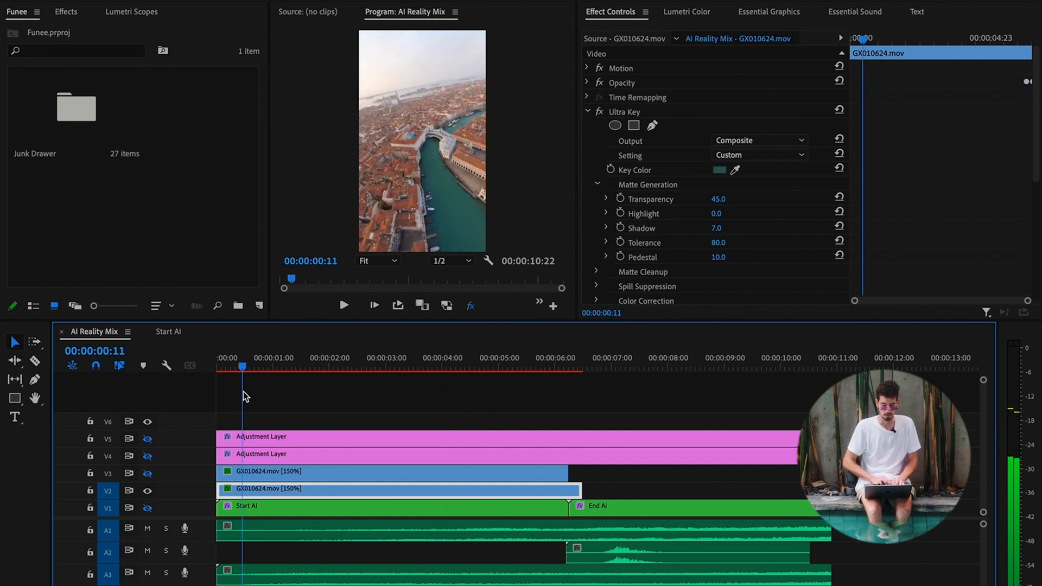
click(557, 366)
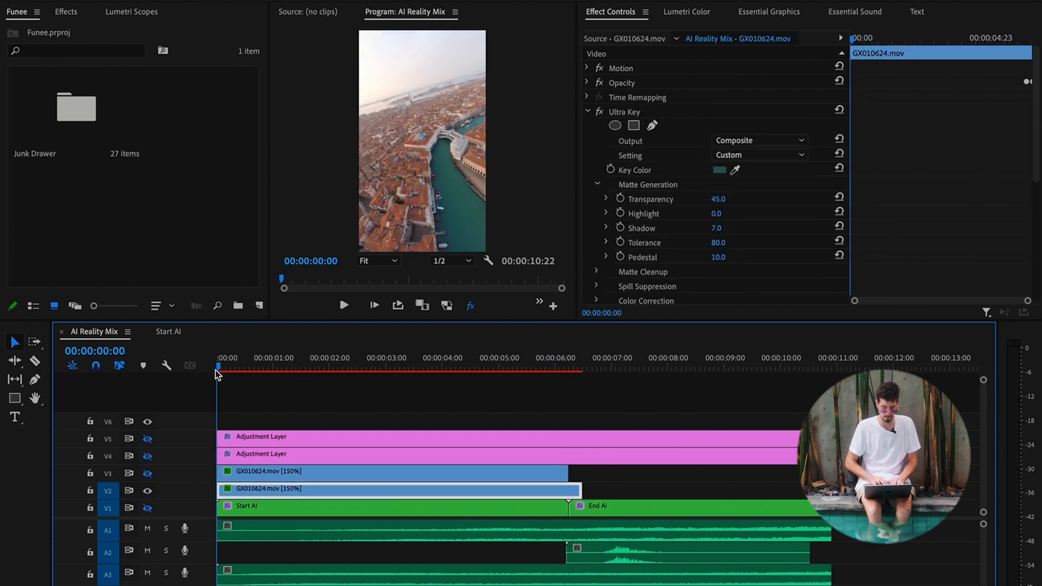
click(587, 110)
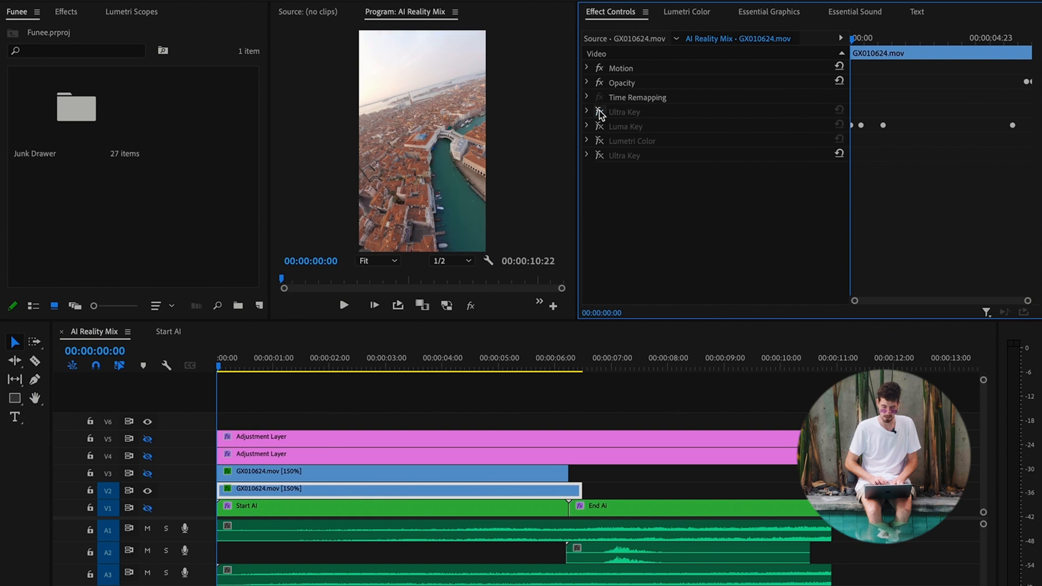
Step: Re-enable Ultra Key and Luma Key and play the clip from its start to preview the blend
click(599, 112)
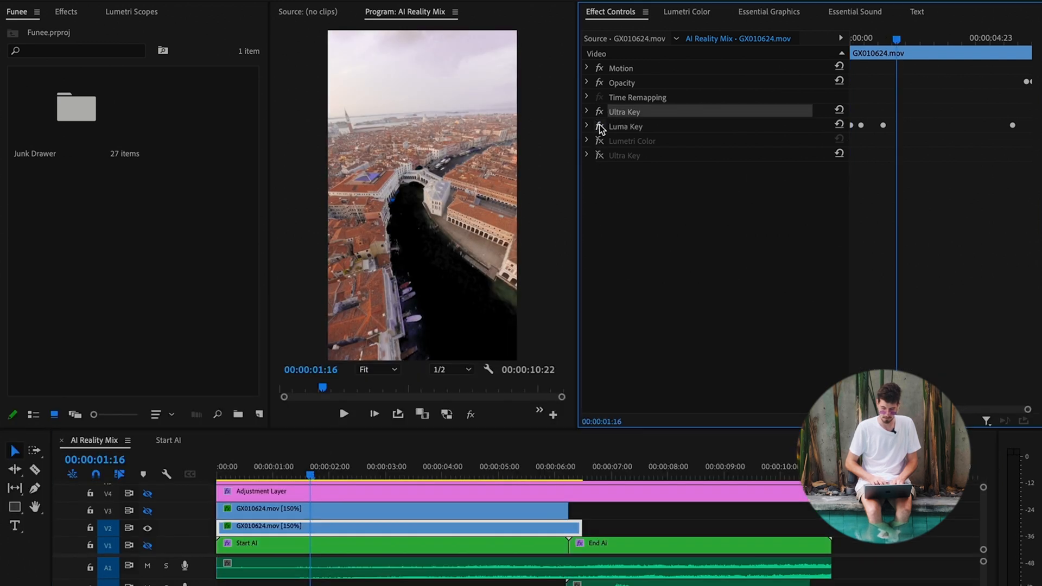
click(857, 38)
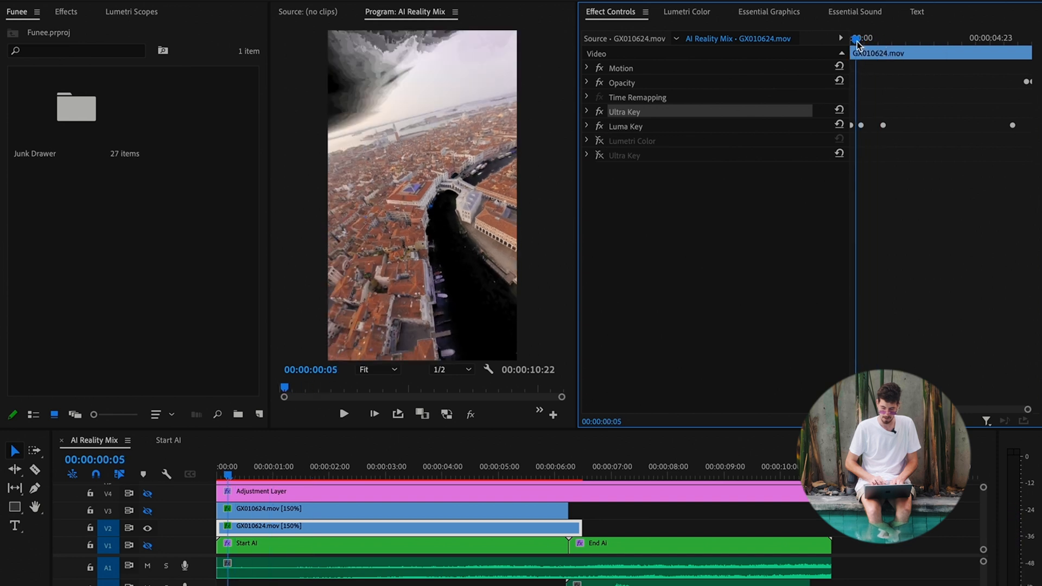
key(Left)
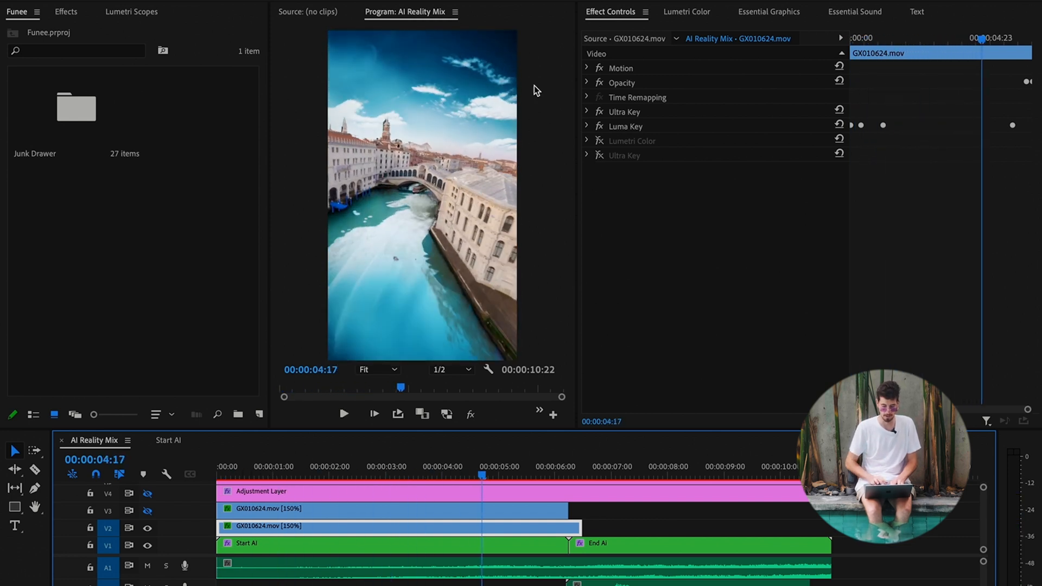
Step: Show V3 again and select the Start AI nest near 6:04 to view its 1% Warp Stabilizer
click(148, 510)
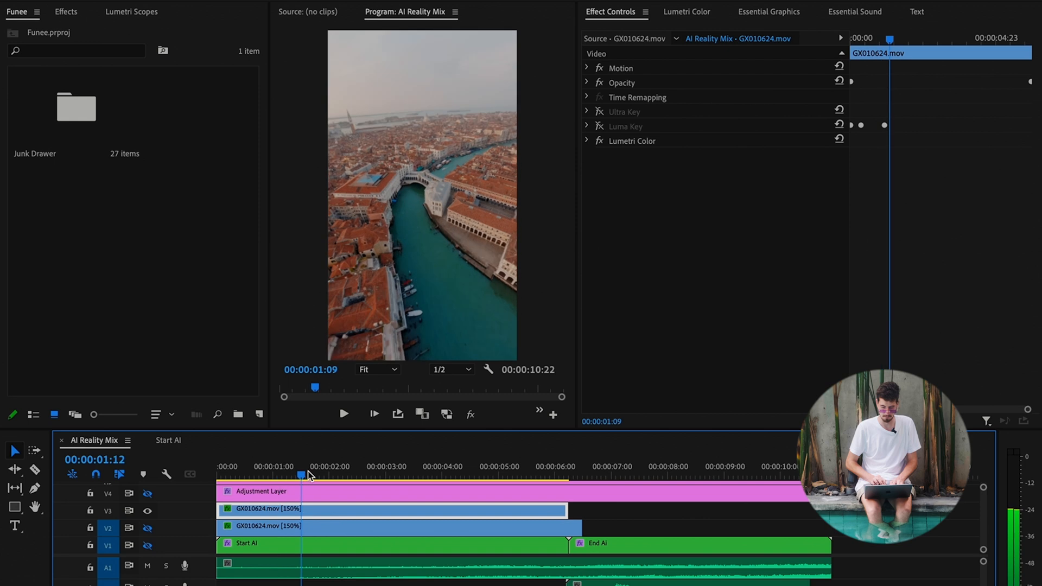
click(564, 475)
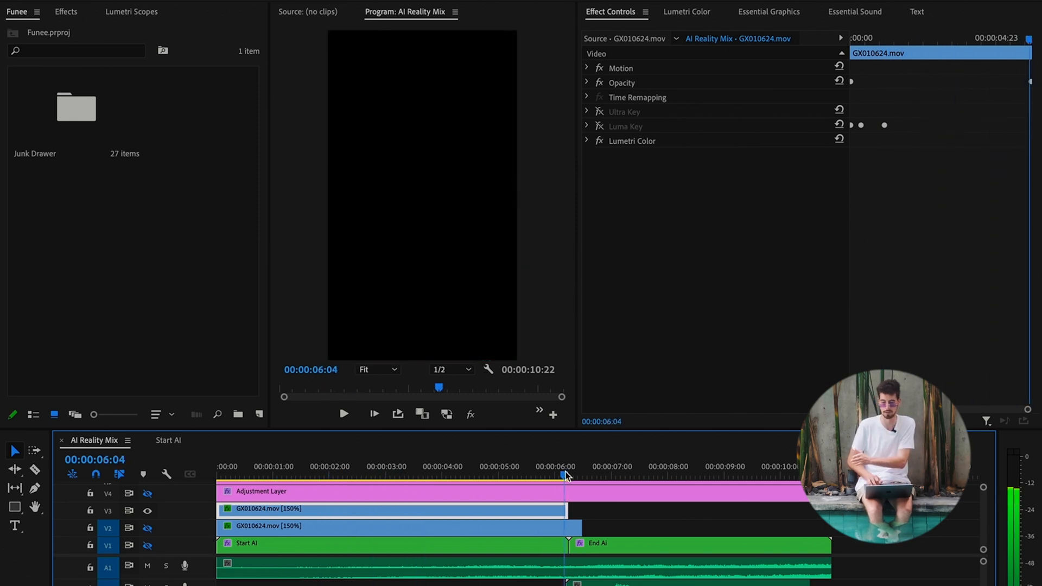
click(576, 474)
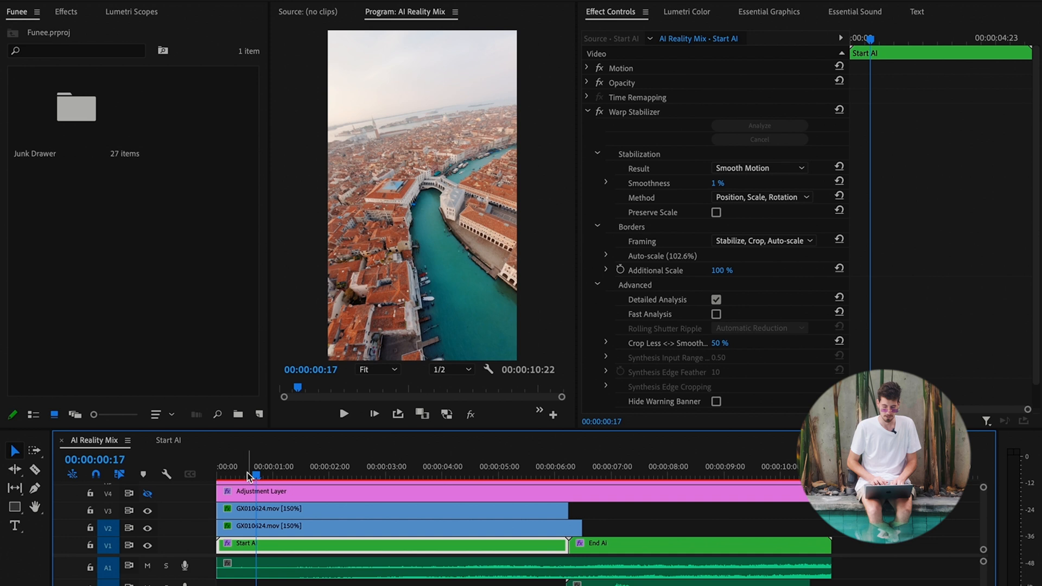
Step: Trim AI Cartoon Venice FPV.mp4 in the End AI sequence to 4:16 and scrub through it
click(329, 465)
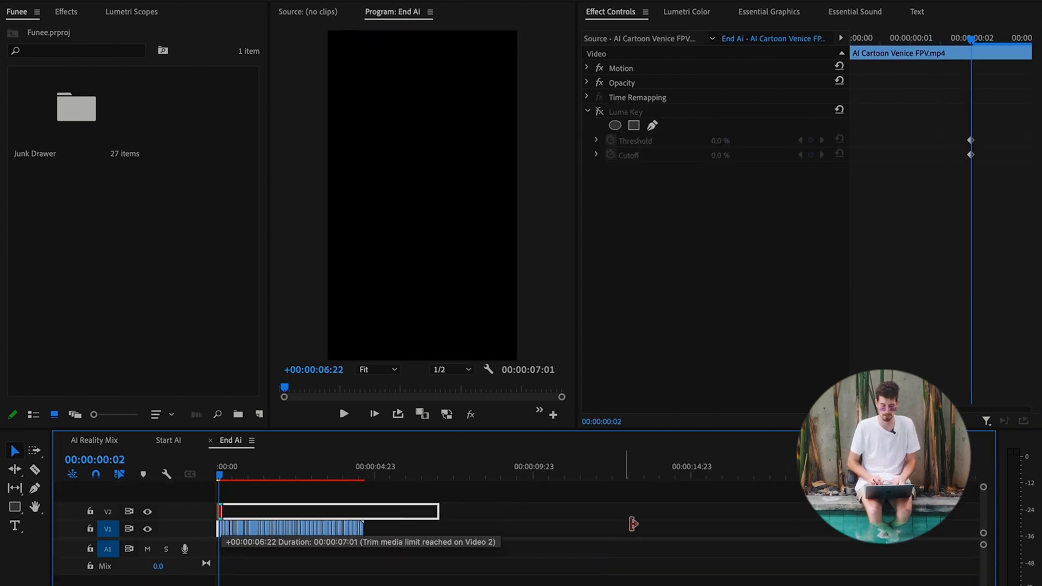
click(370, 475)
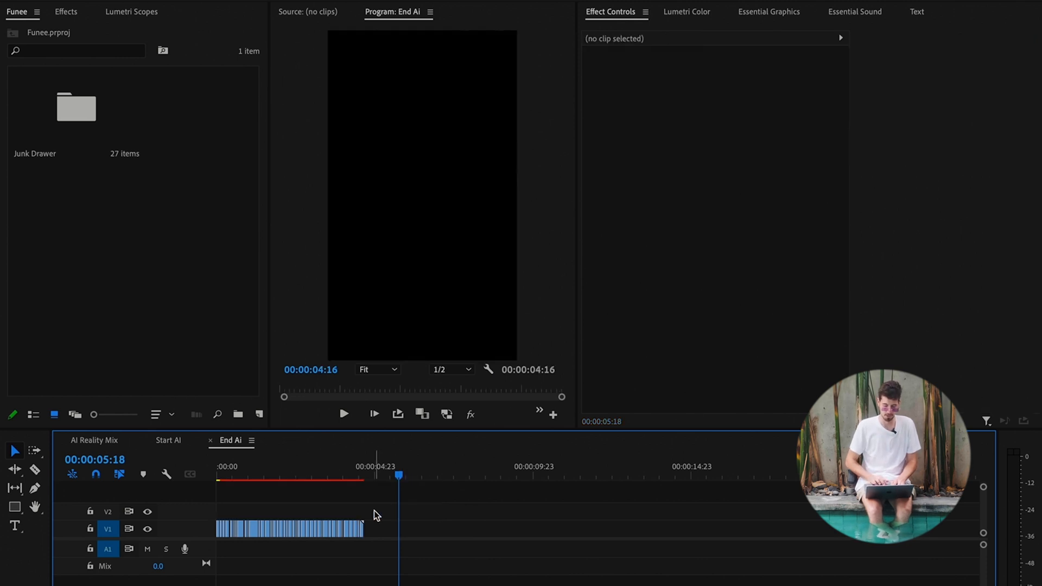
click(248, 474)
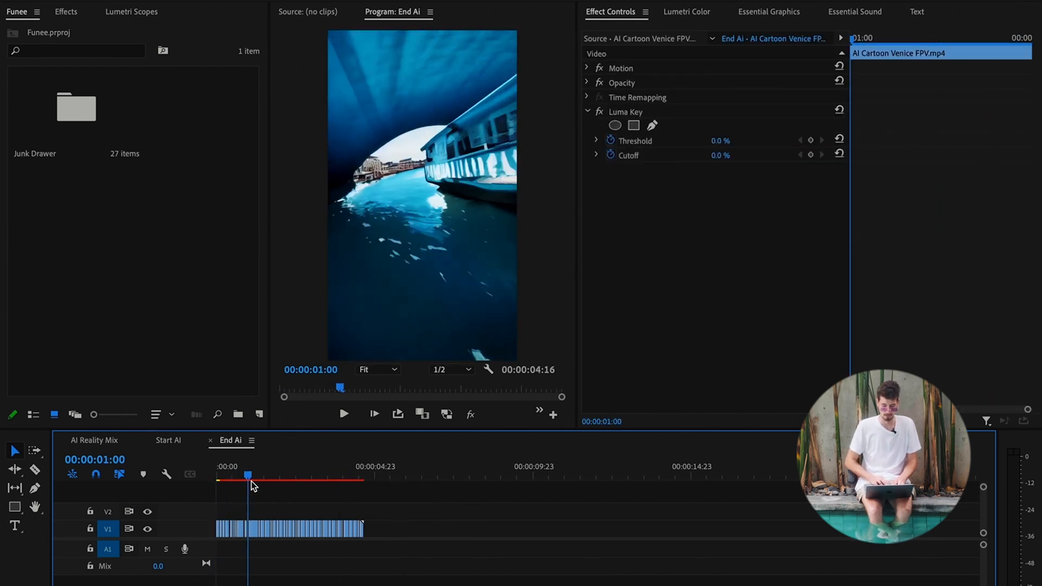
click(306, 475)
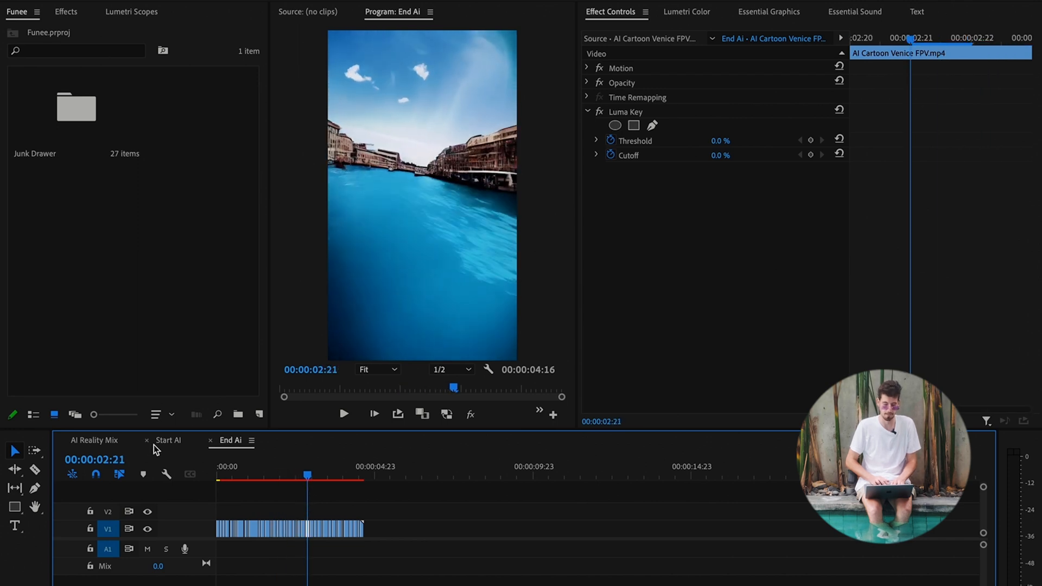
Step: Return to the AI Reality Mix sequence and select the adjustment layer to review its Transform and Unsharp Mask effects
click(95, 439)
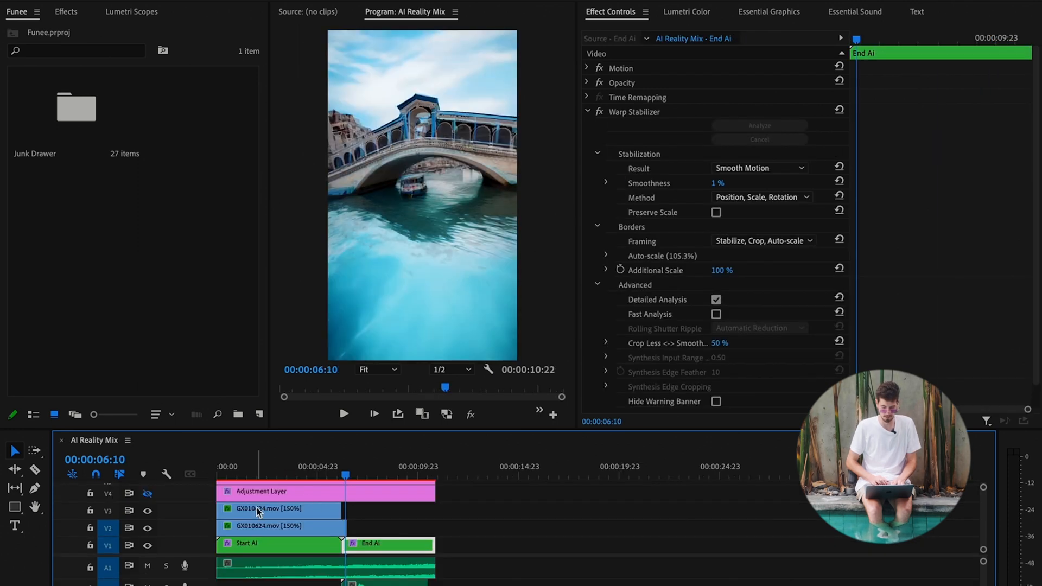
click(299, 490)
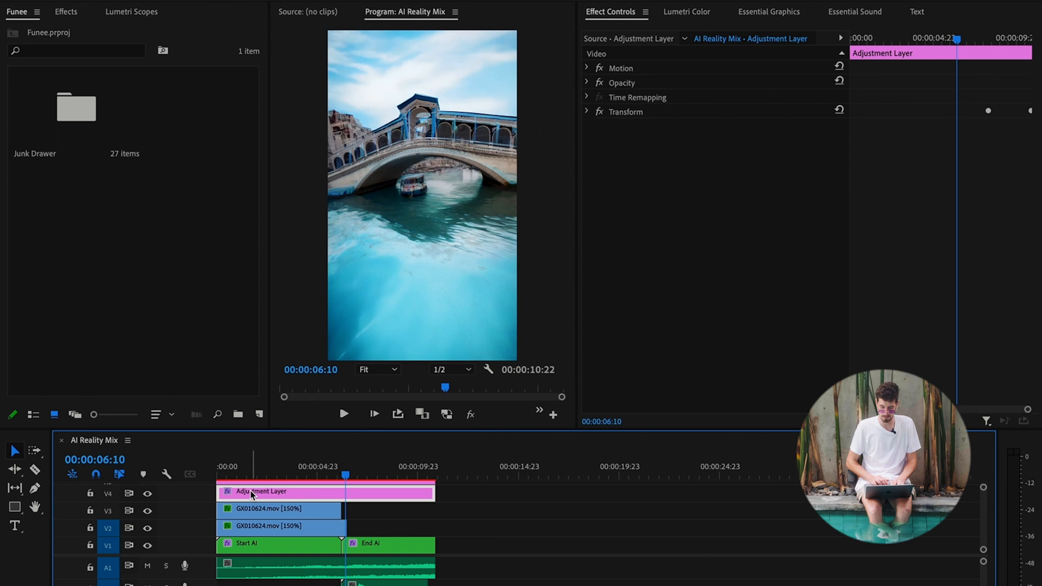
mouse_move(327, 495)
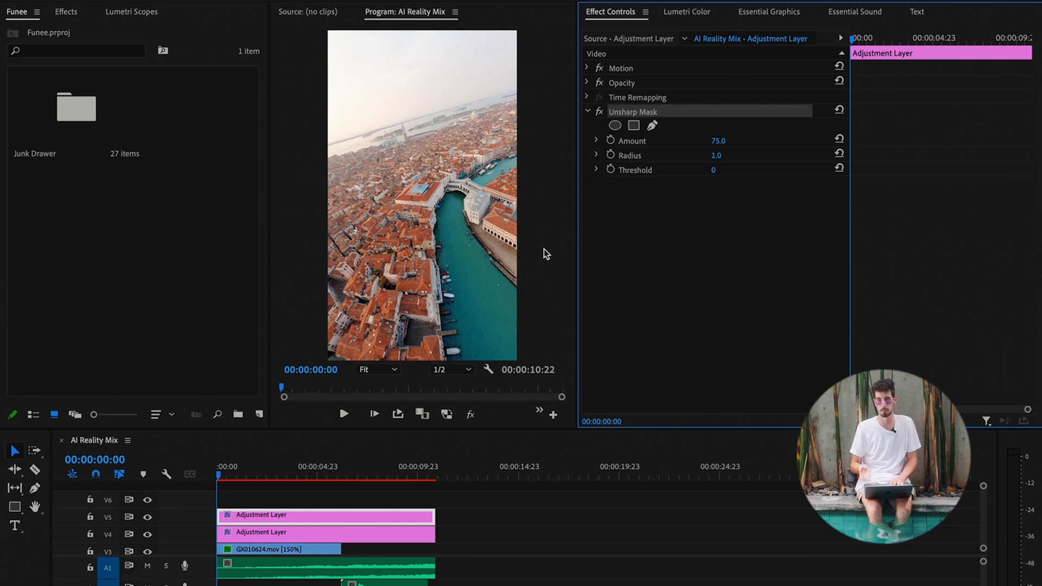
mouse_move(259, 551)
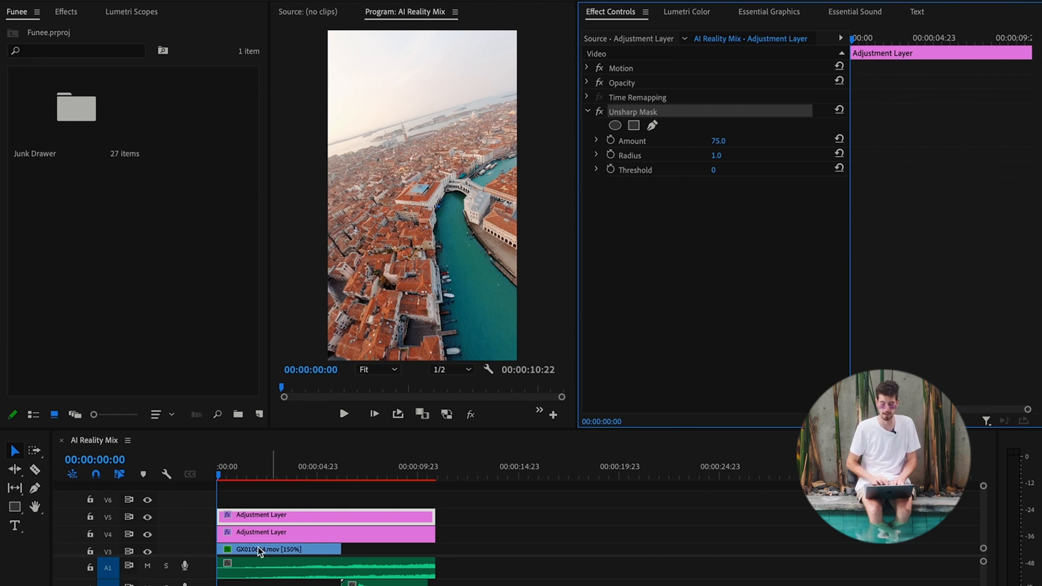